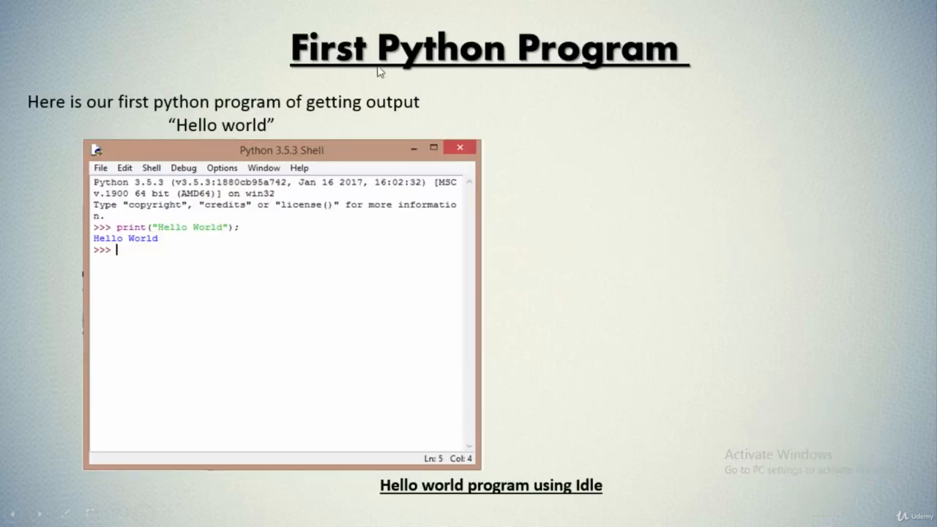
mouse_move(130, 126)
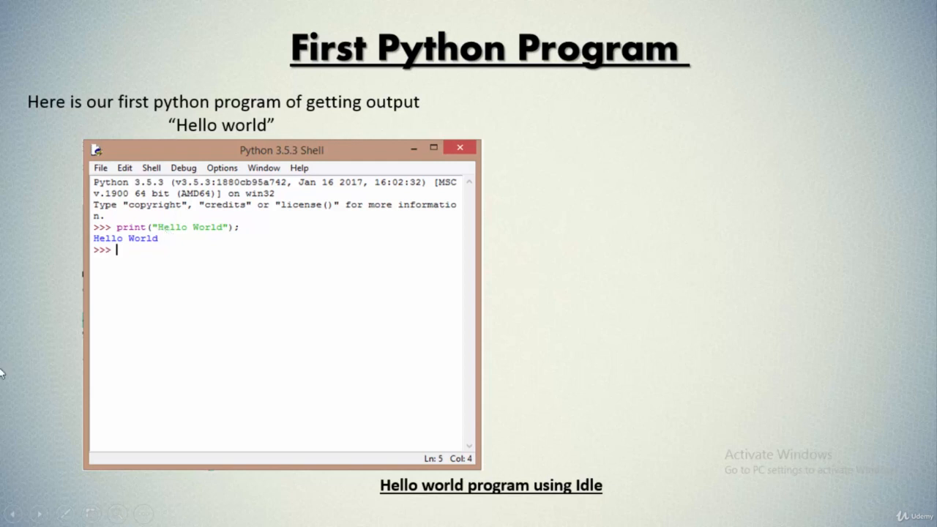
mouse_move(172, 236)
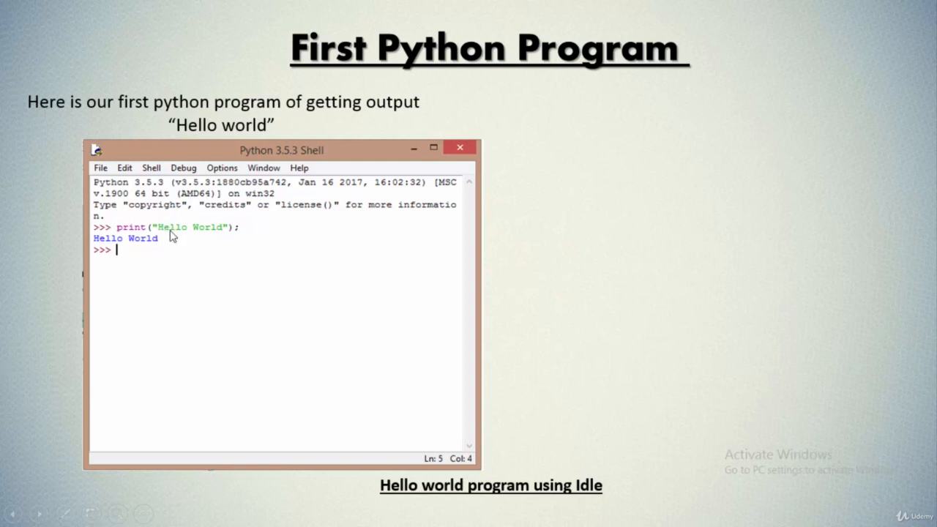
mouse_move(286, 137)
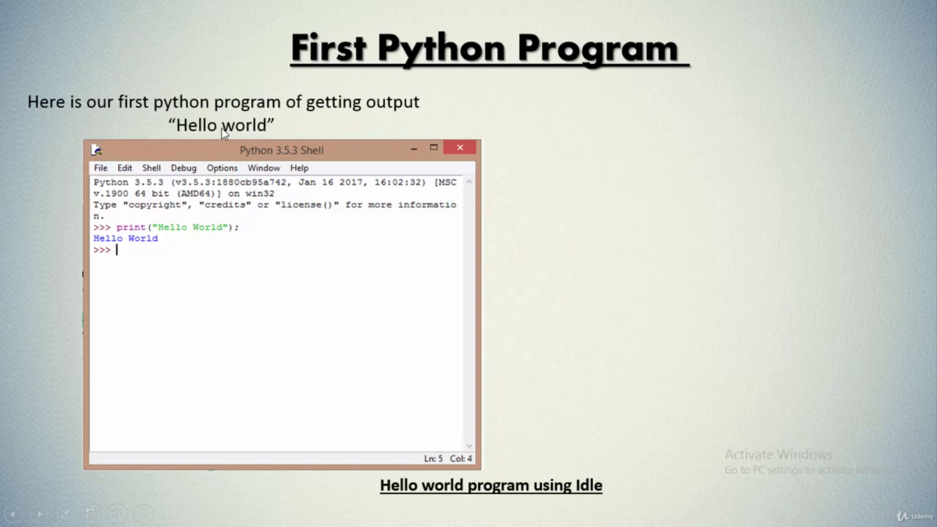
mouse_move(151, 248)
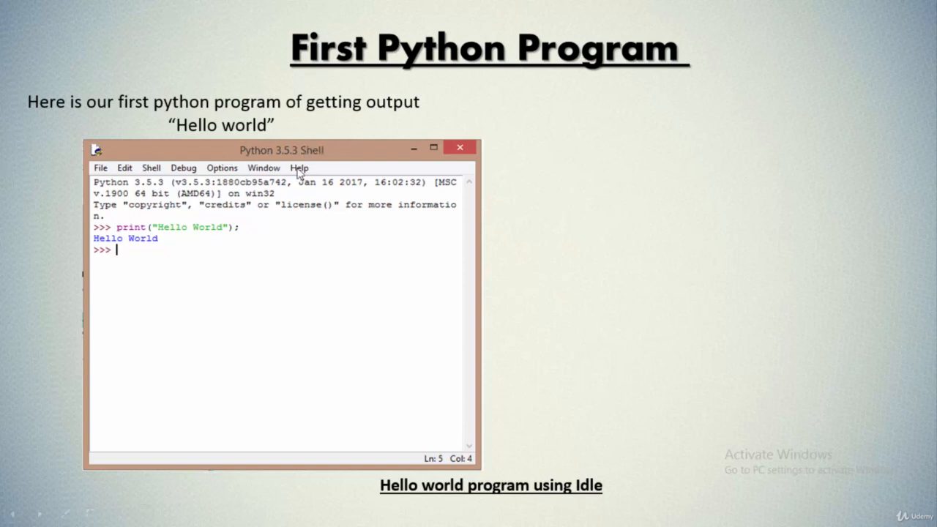
mouse_move(293, 166)
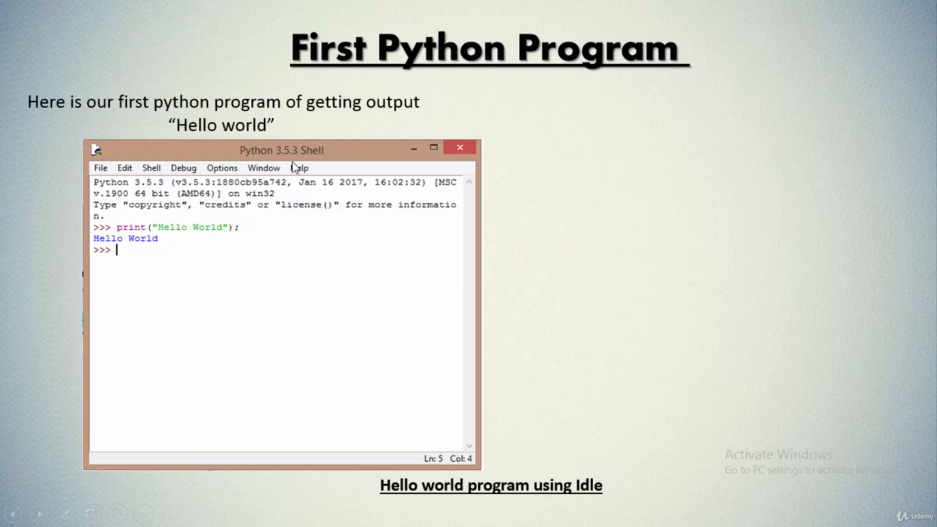
mouse_move(134, 234)
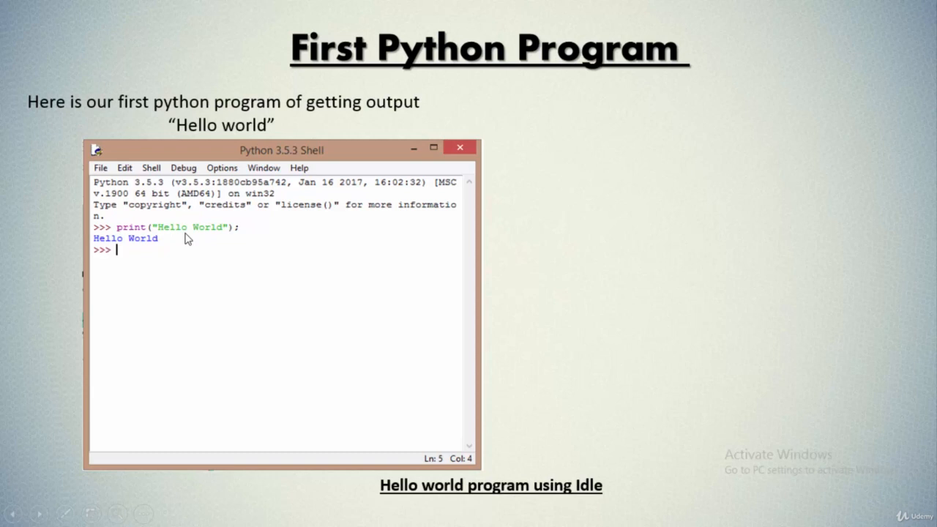
mouse_move(210, 236)
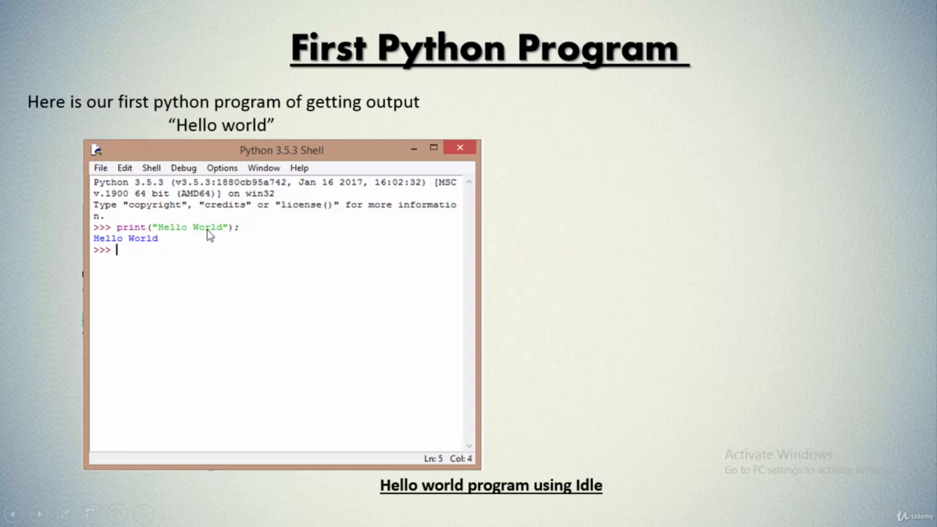
mouse_move(250, 239)
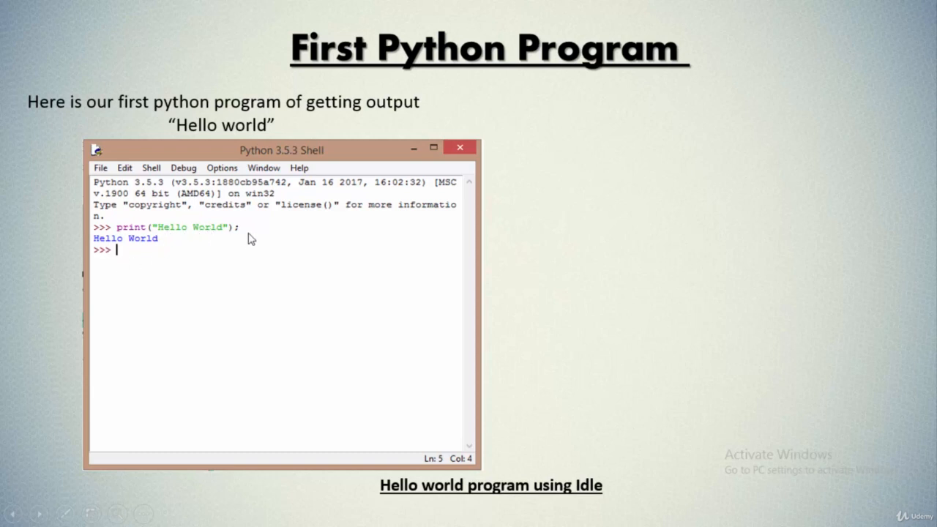
mouse_move(230, 252)
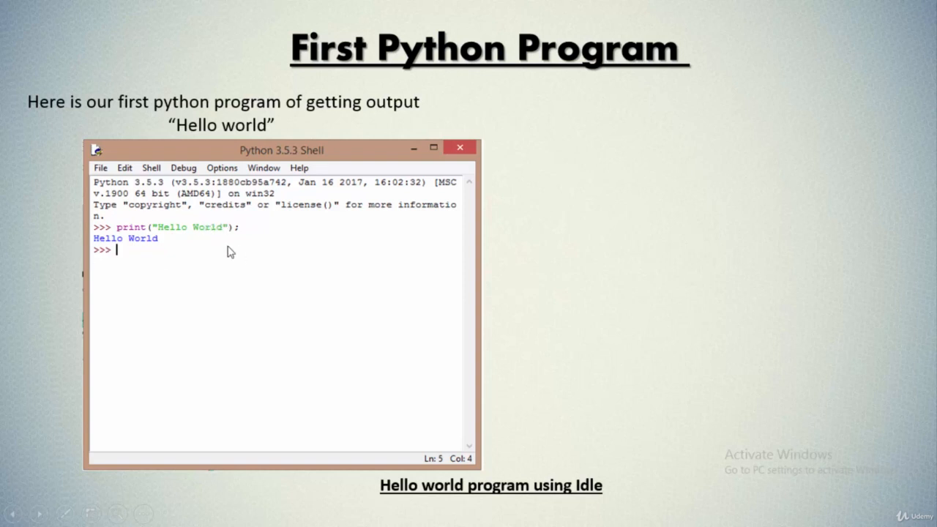
mouse_move(307, 302)
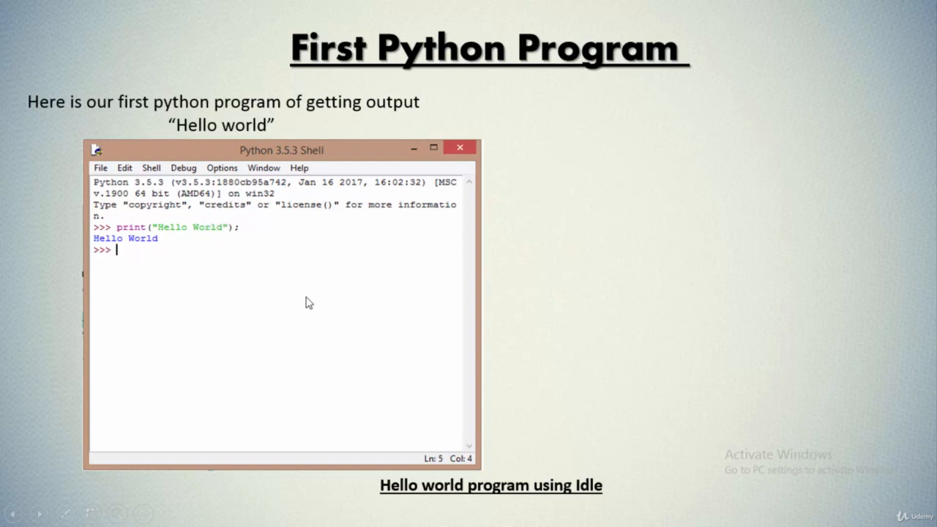
Switch from the PowerPoint slide to the Python 3.5.3 IDLE shell.
click(434, 147)
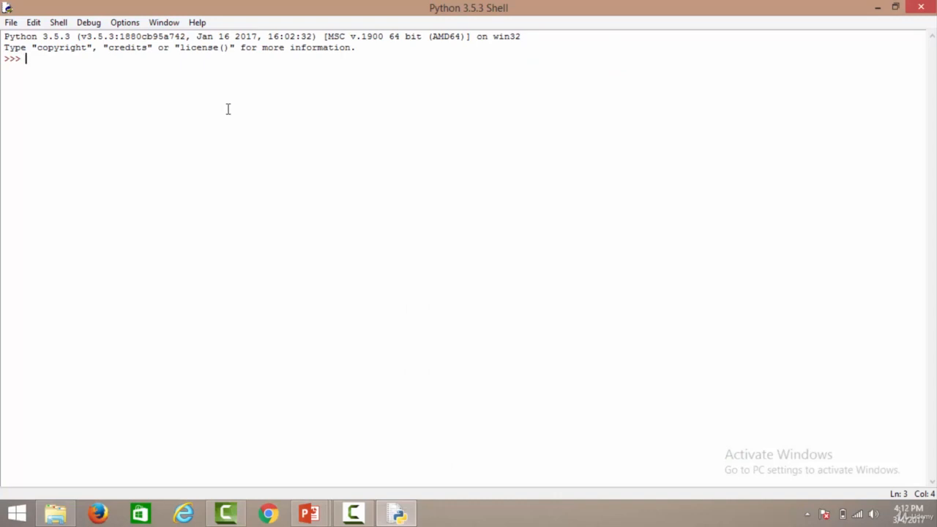
Type print("Hello World!"); at the >>> prompt, correcting typos, without running it.
text(pr)
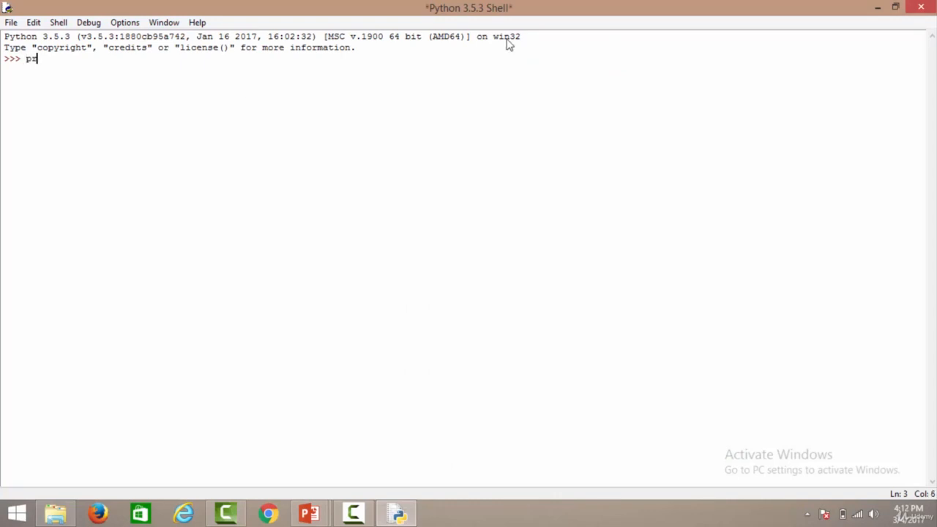
key(backspace)
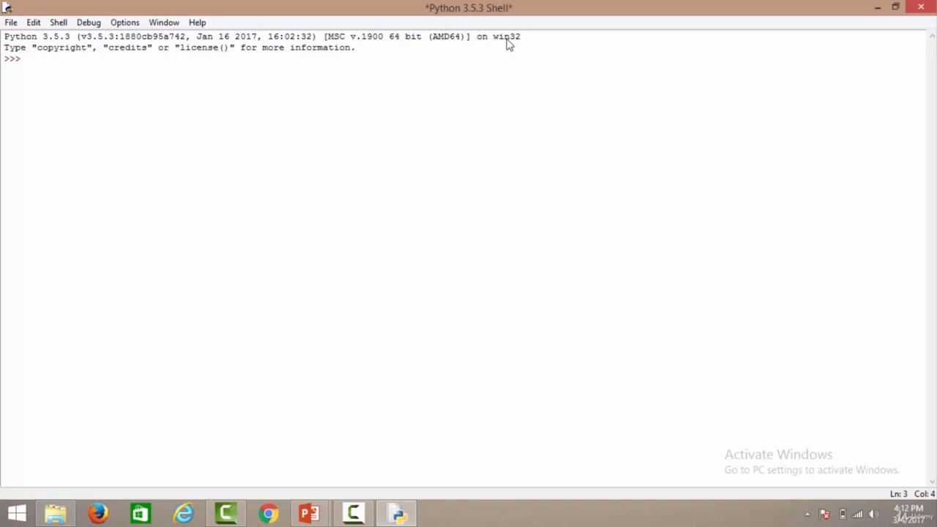
text(pri)
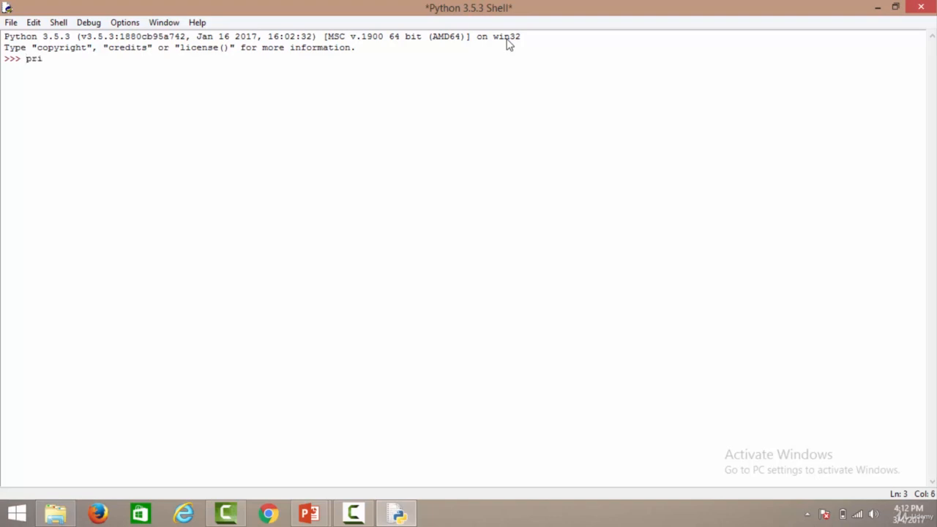
text(nt()
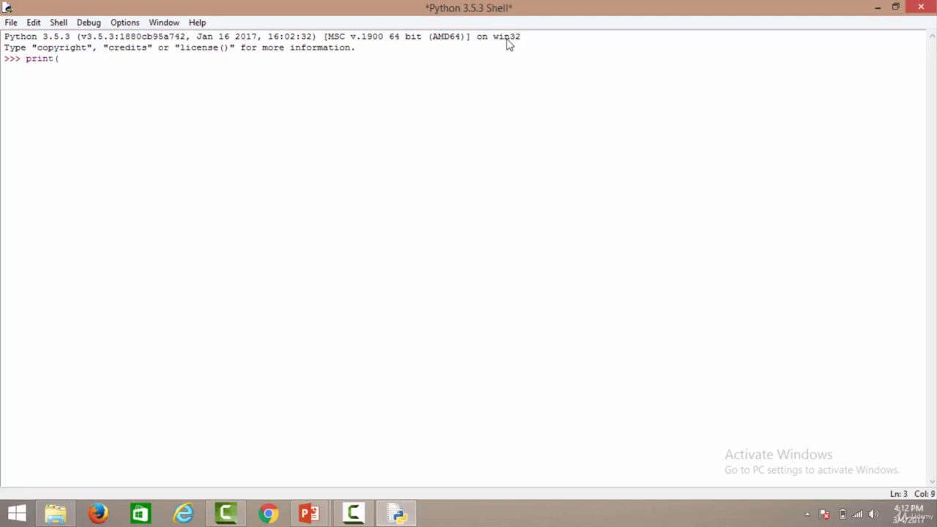
text(()
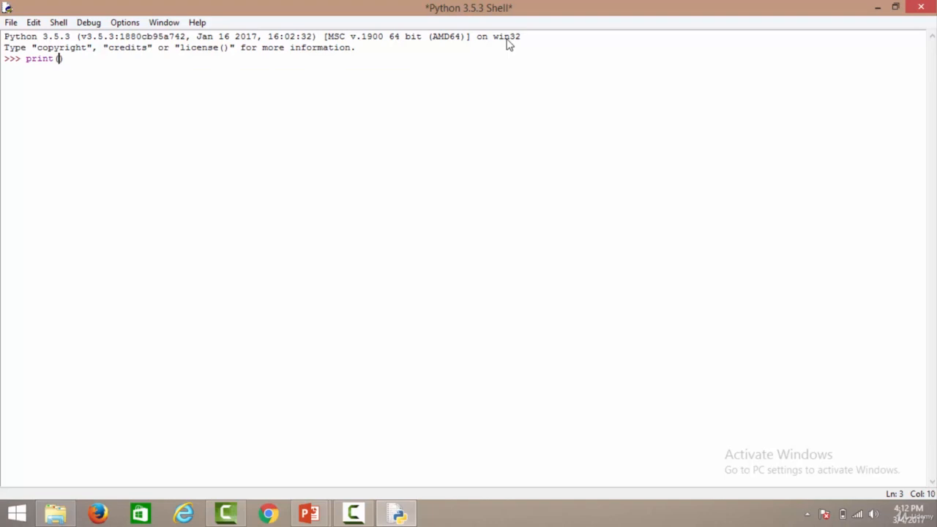
text("")
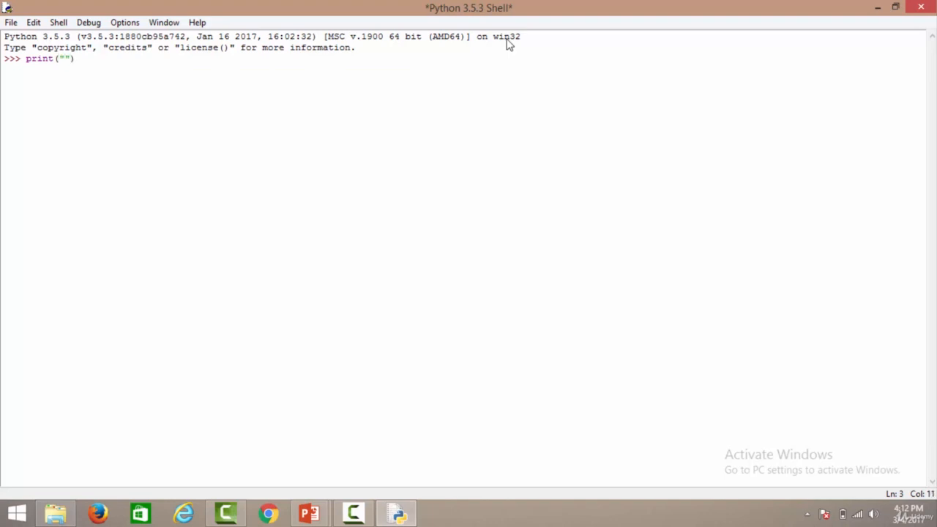
text(Hell)
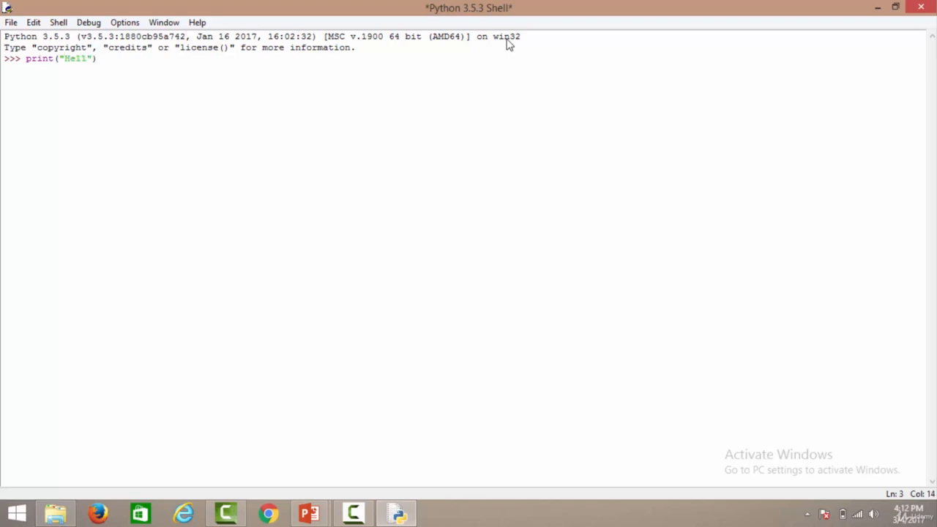
text(o Wo)
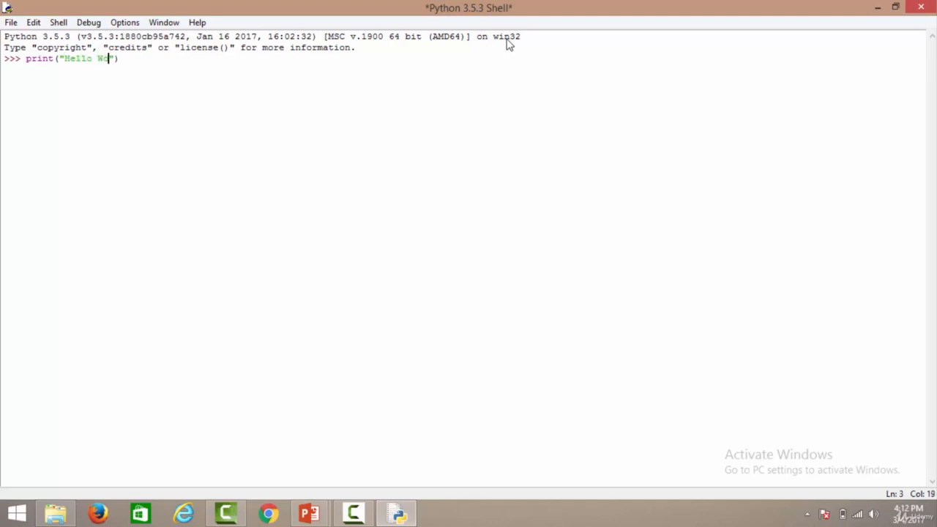
text(rld!)
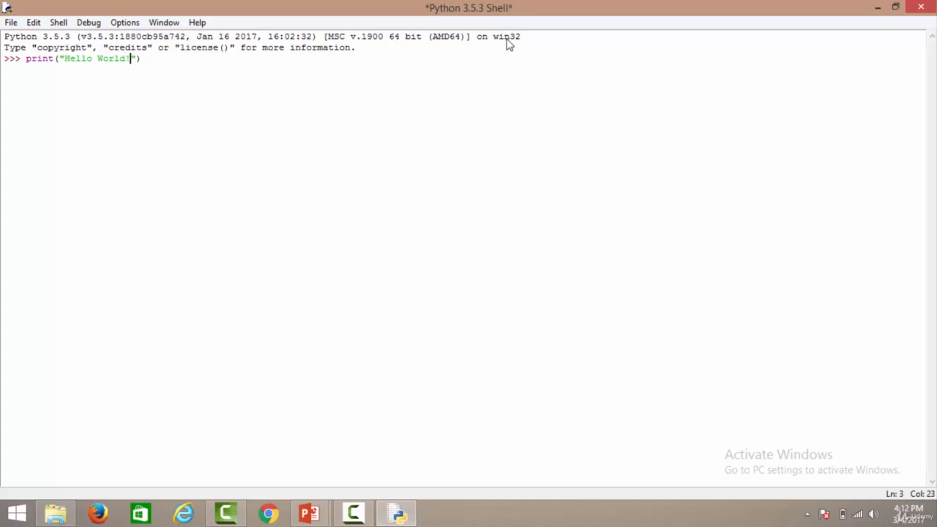
text(;)
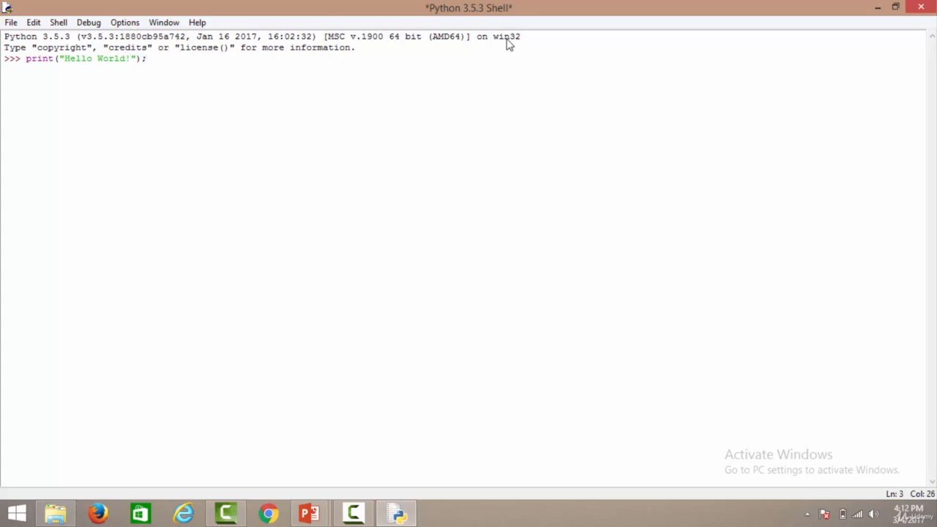